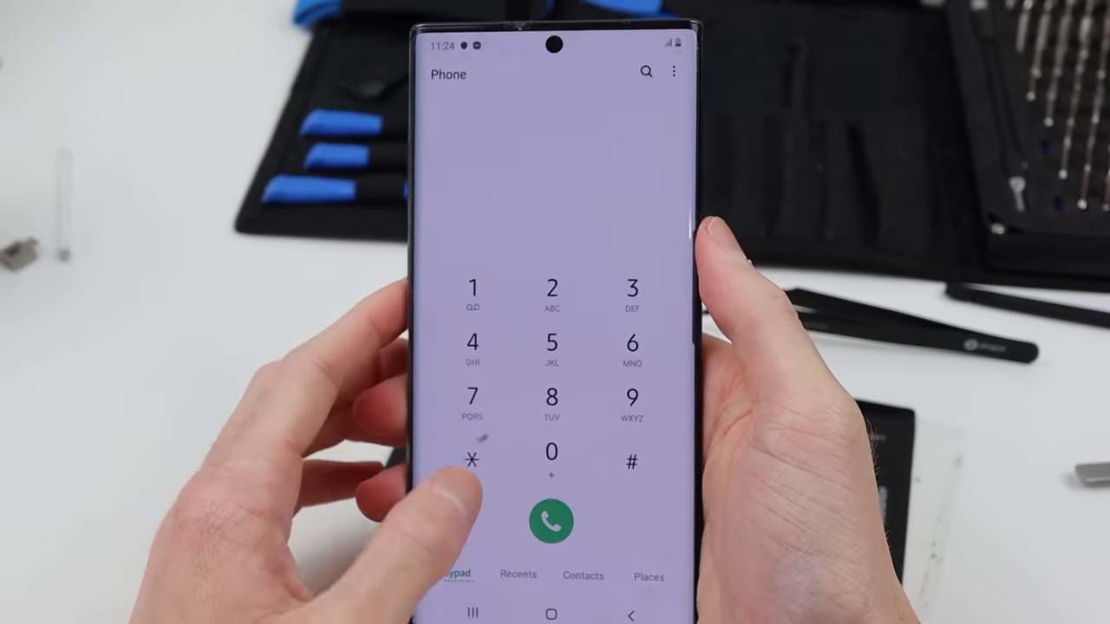
pyautogui.click(551, 454)
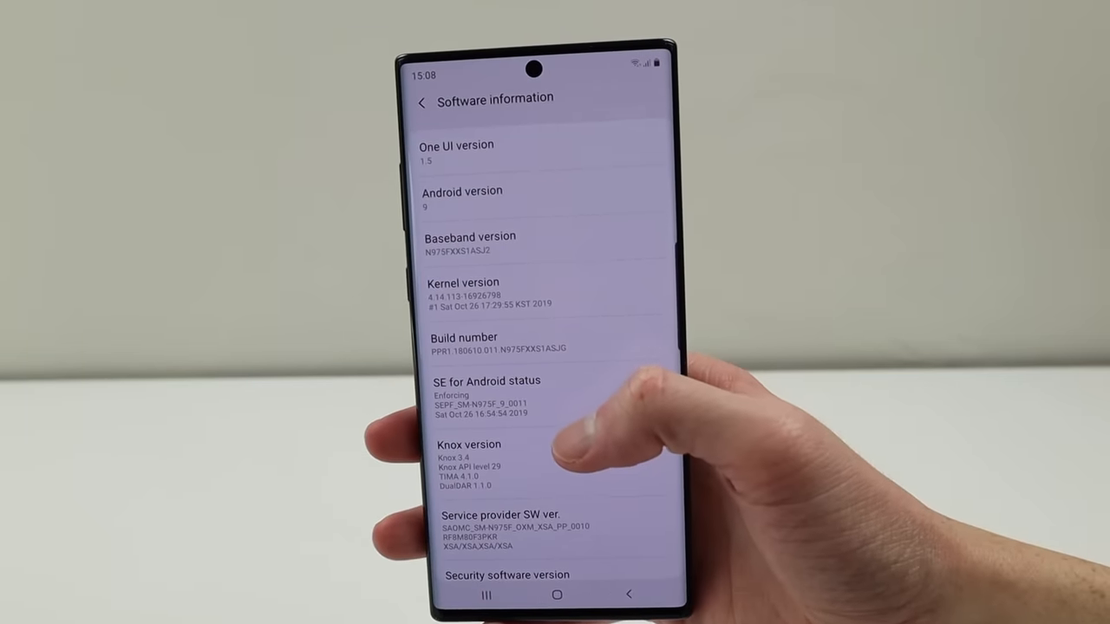
pyautogui.scroll(-3)
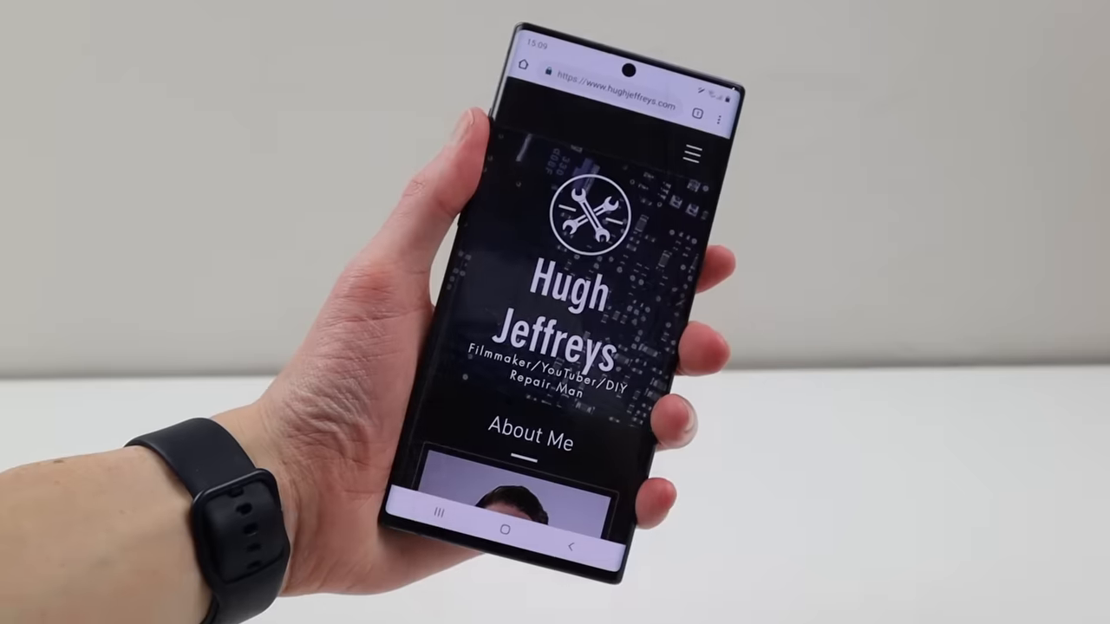
pyautogui.click(694, 151)
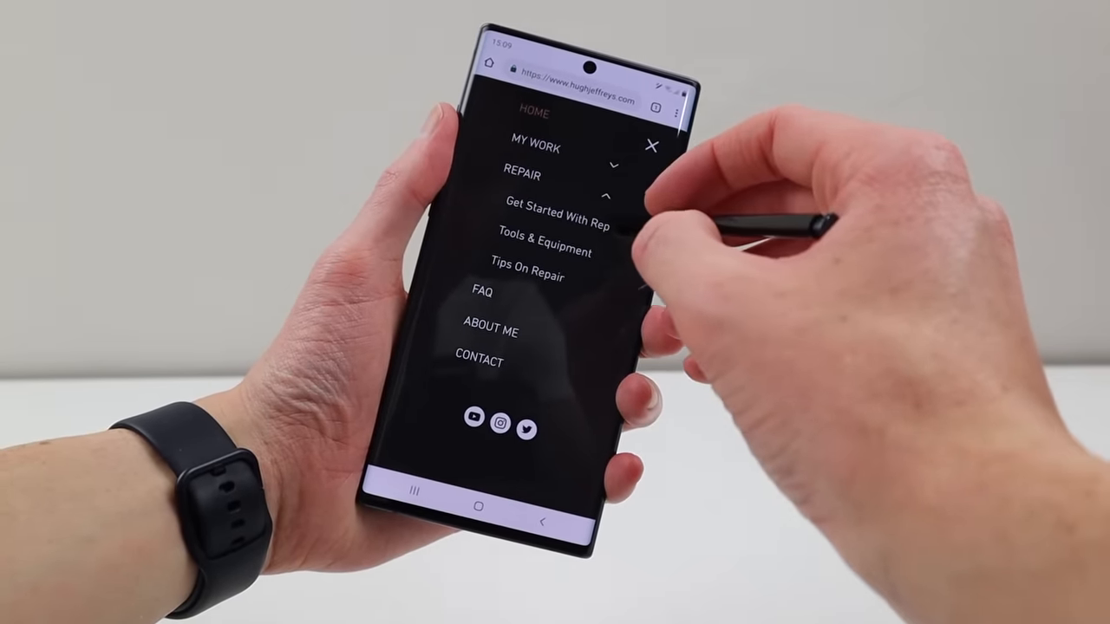
pyautogui.click(548, 233)
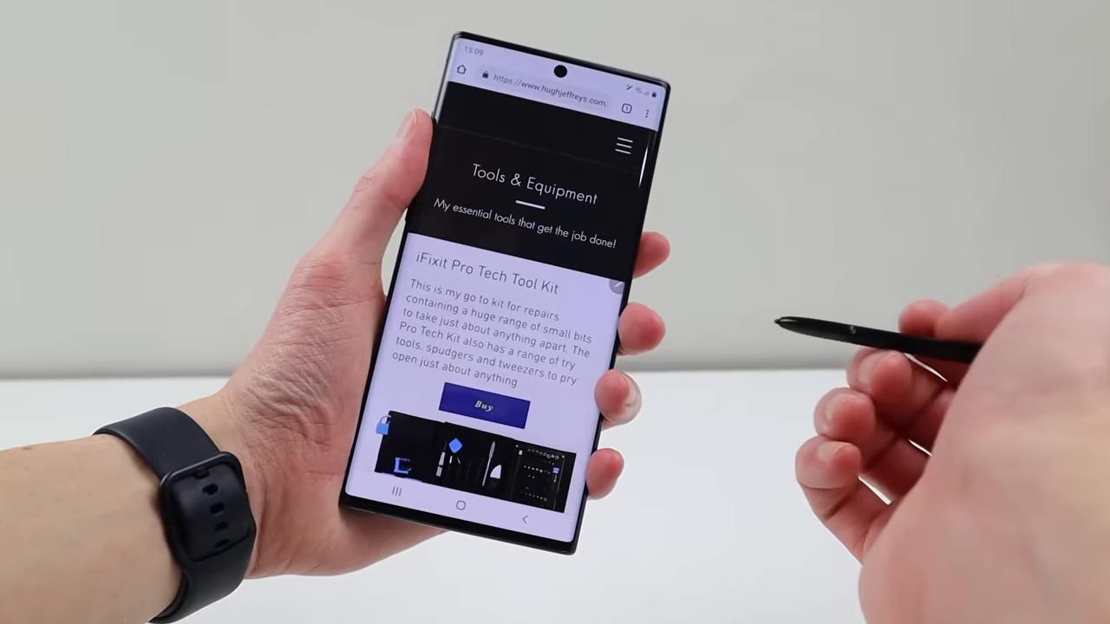
pyautogui.scroll(-3)
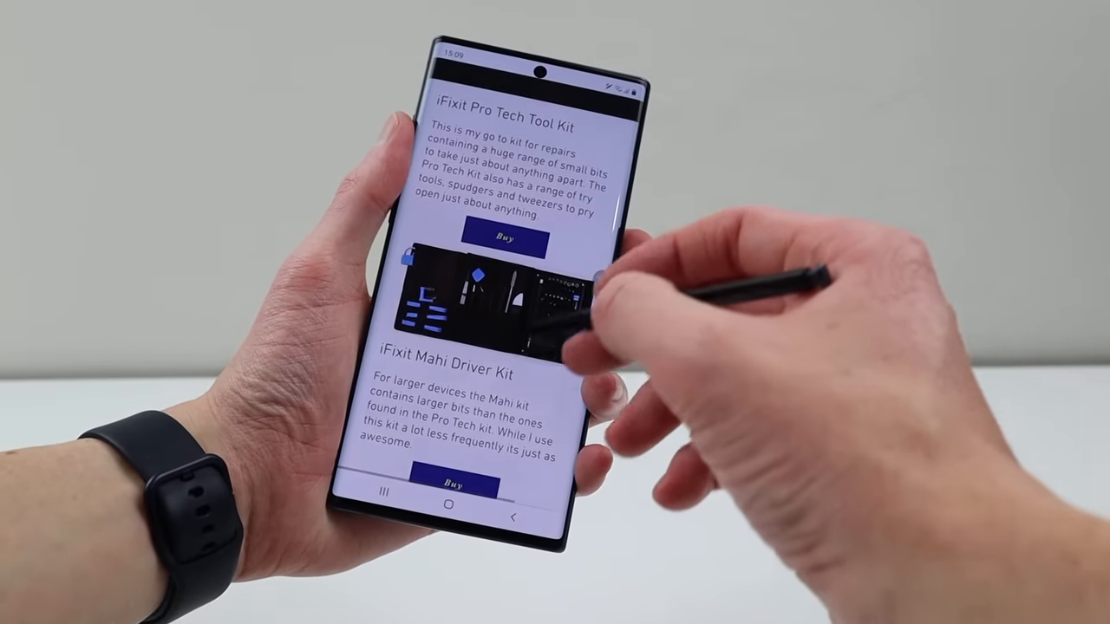